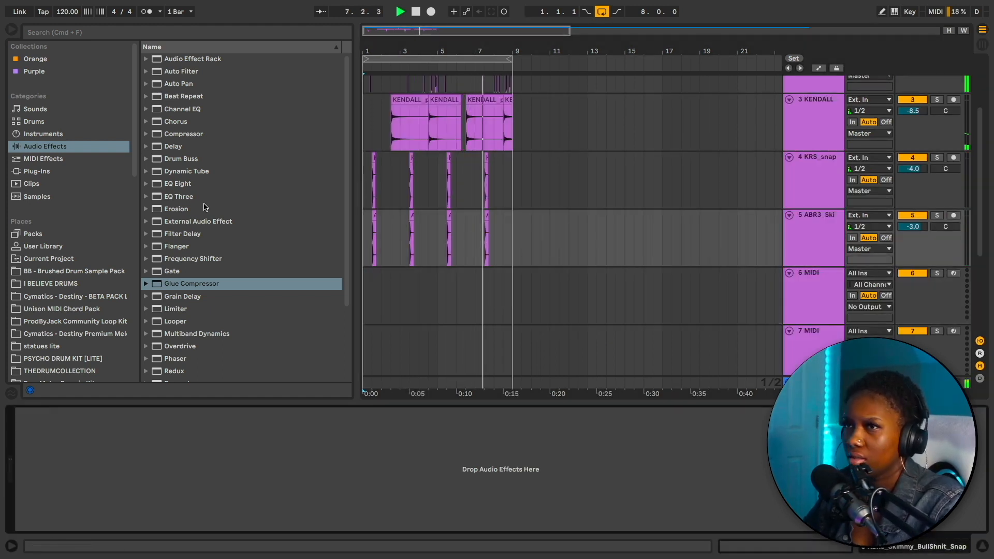
Load Delay on the snap percussion track with Dry/Wet around 23% and Ping Pong enabled.
click(36, 171)
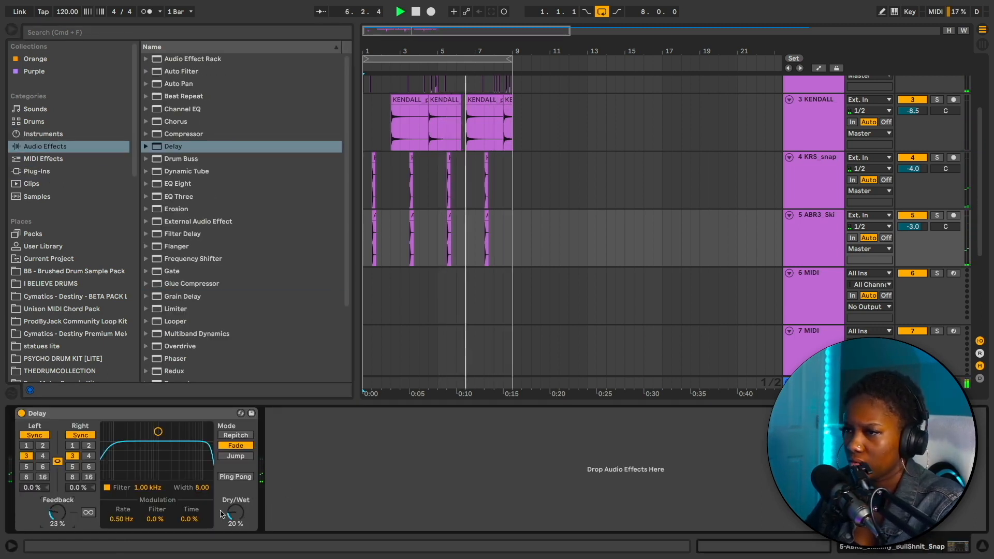
click(235, 476)
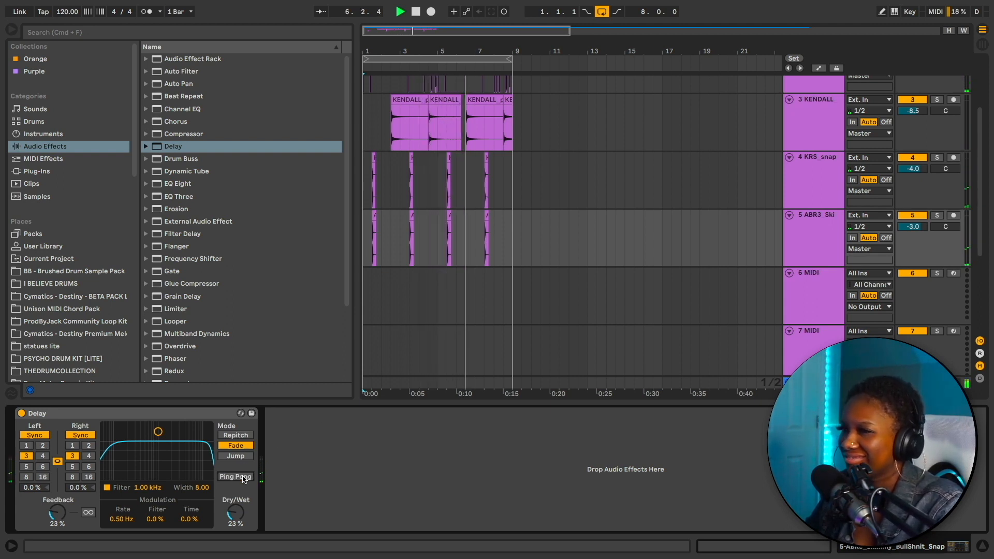
click(235, 476)
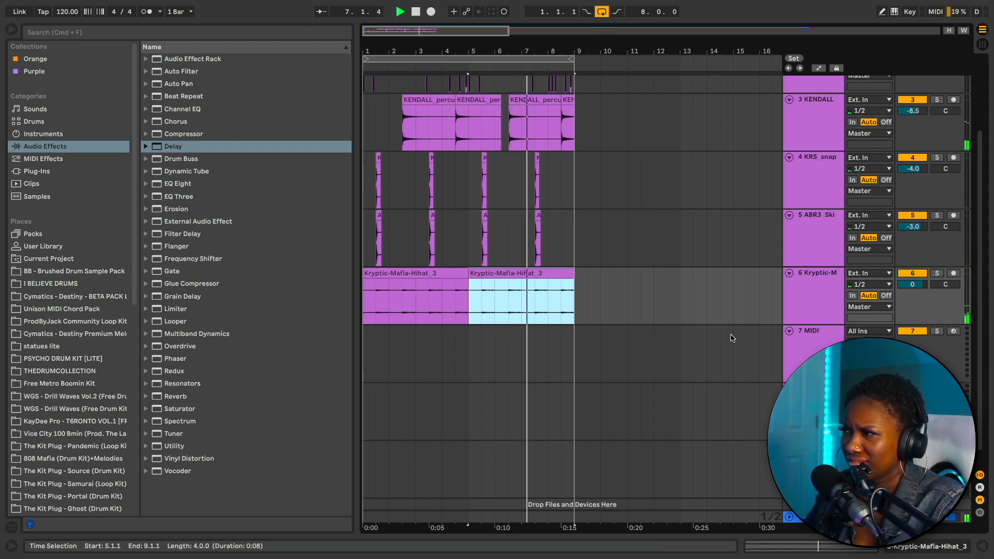
Extend the hi-hat loop through bars 5–9 and create an empty MIDI clip on the new Nice Hi Hat track.
drag(912, 284, 913, 289)
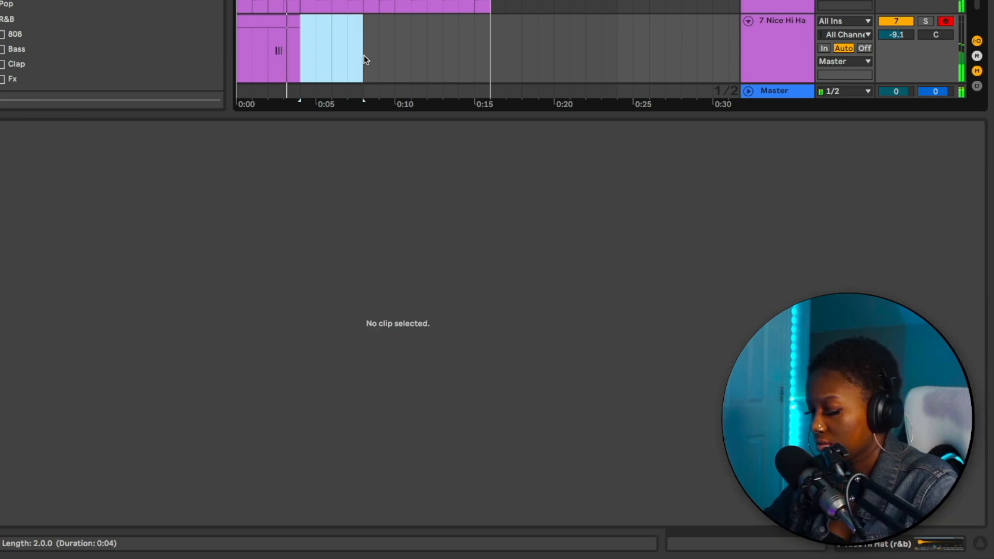
double_click(310, 48)
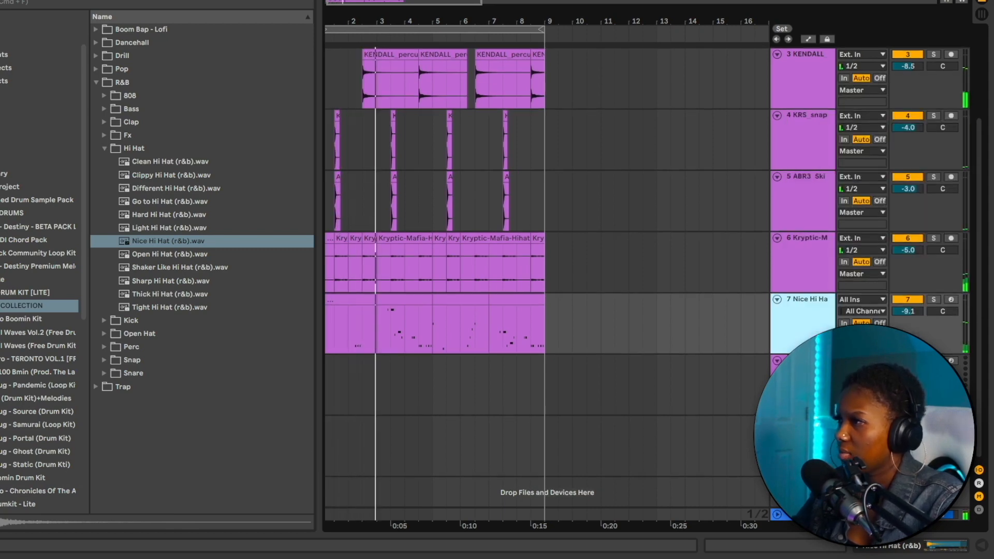
Browse the R&B Snare folder, auditioning the Alternate Snare and Clean Snare samples.
click(103, 148)
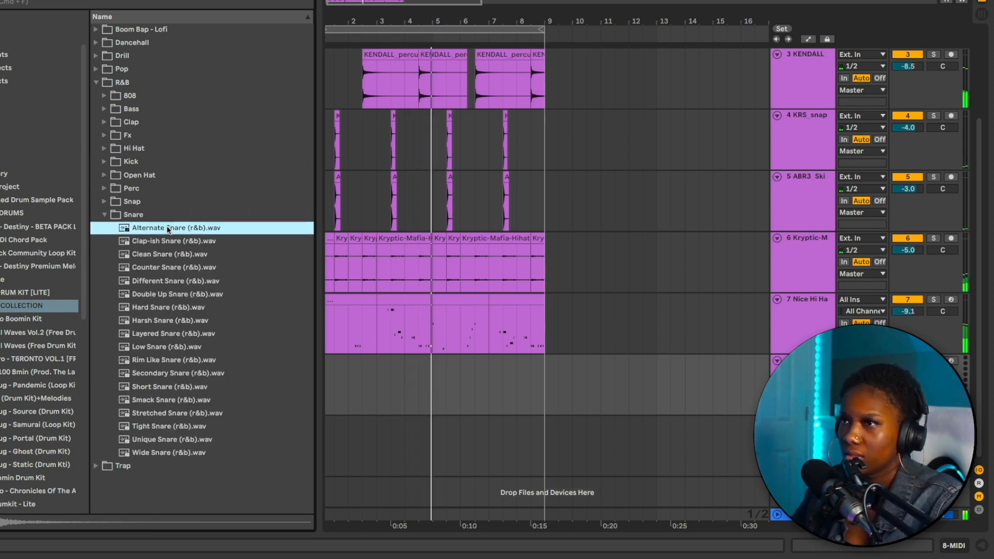
click(169, 253)
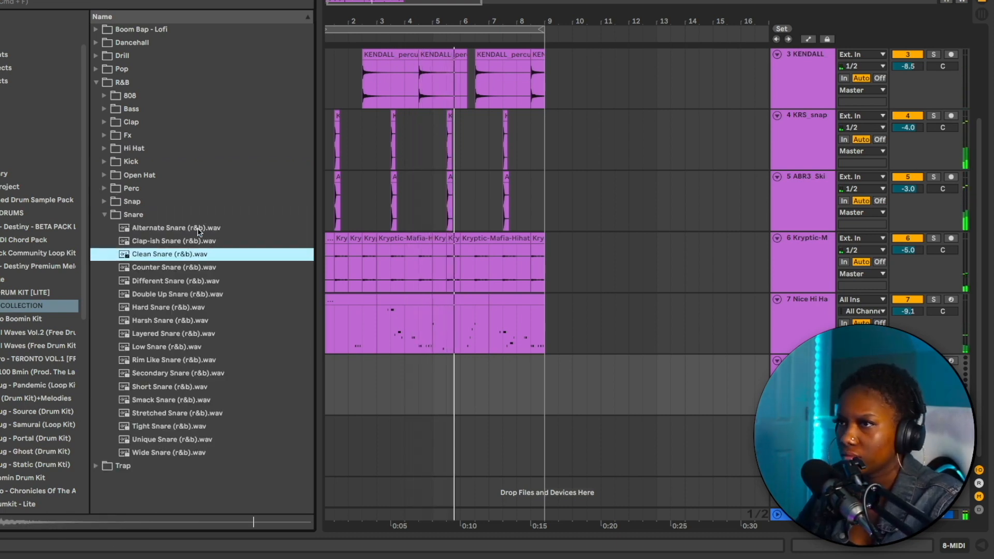
click(168, 320)
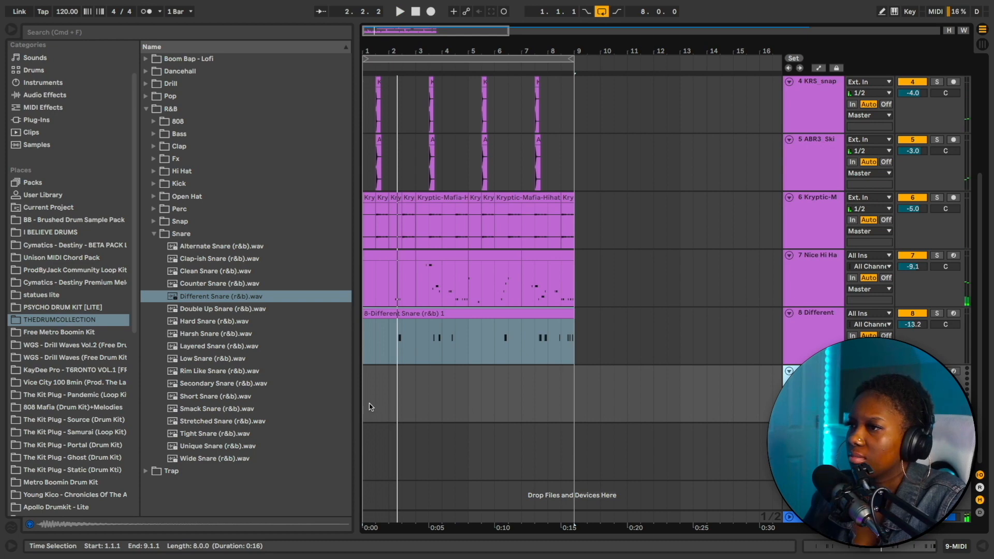
Locate the Arcade instrument under Plug-ins in the browser.
click(36, 121)
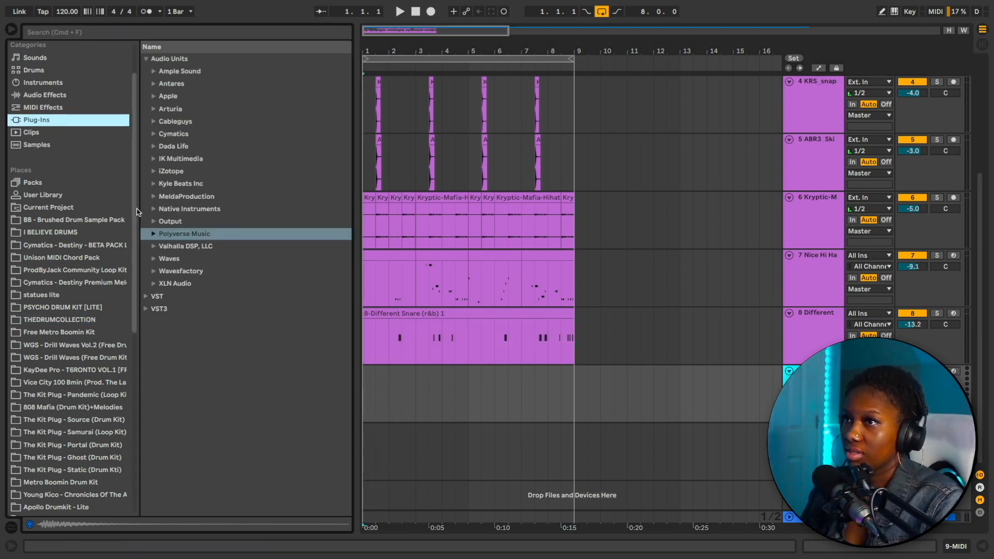
click(170, 221)
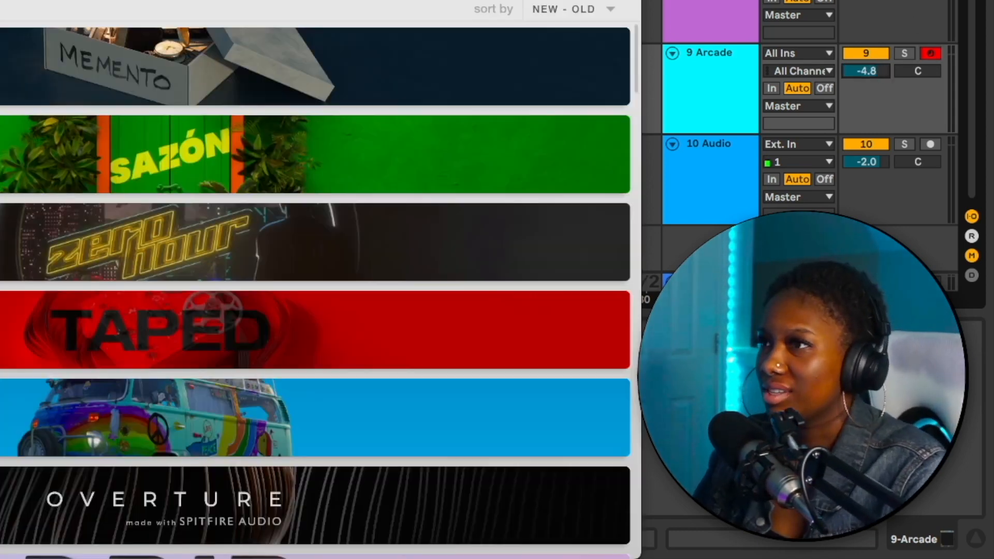
scroll(down, 3)
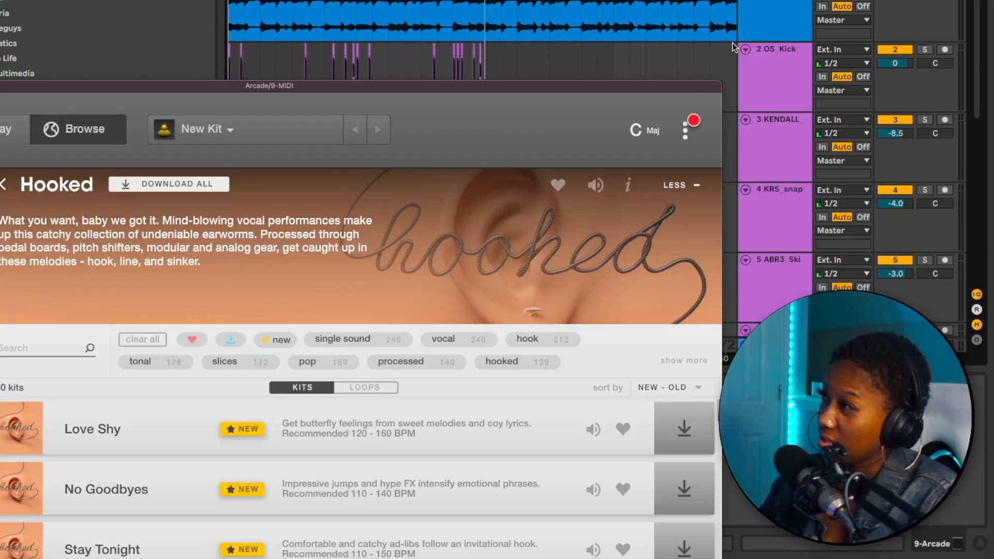
Browse the Hooked line's kit list in Arcade toward the Stay Tonight kit.
click(644, 131)
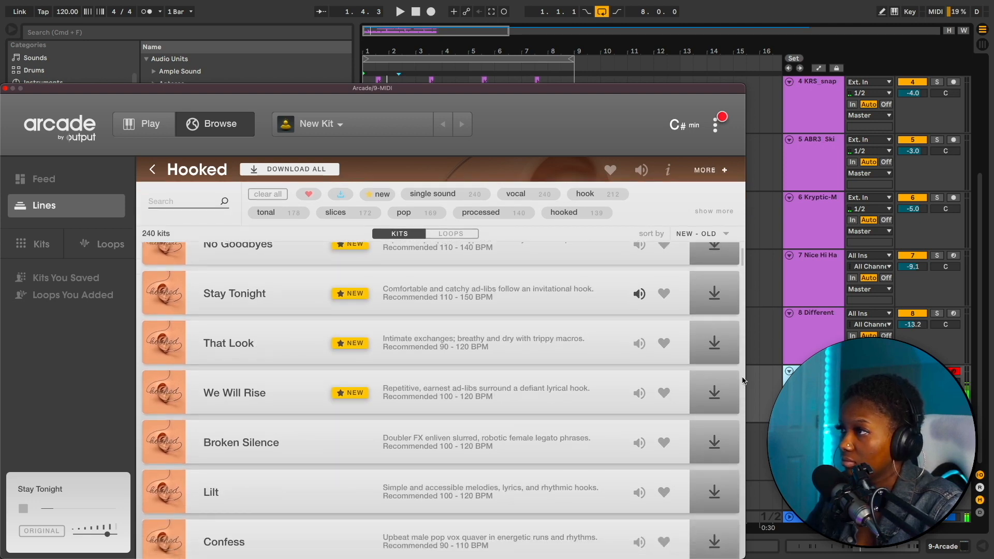
scroll(down, 3)
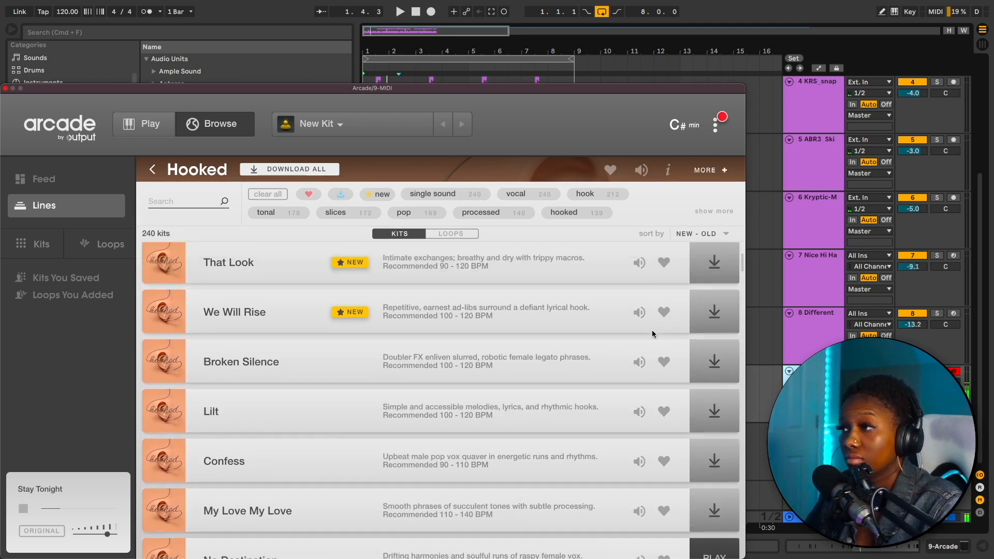
scroll(down, 3)
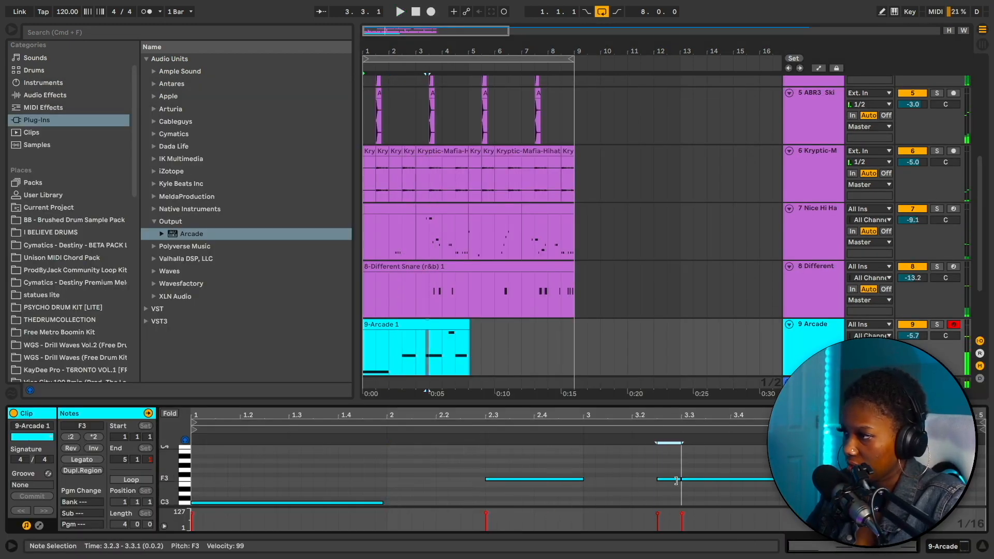
Adjust the note at 3.2.3 in the Arcade clip to shape the melody pattern.
click(400, 11)
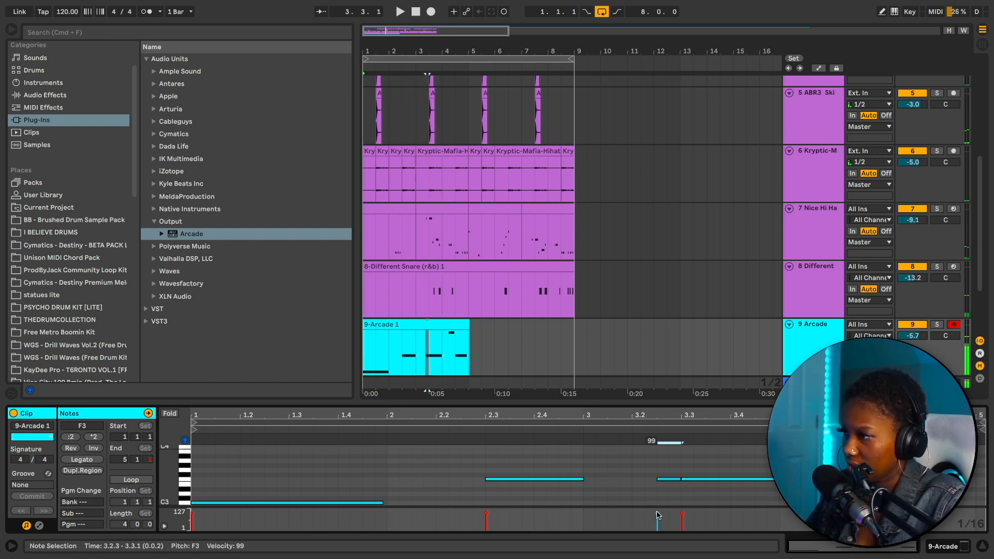
click(400, 12)
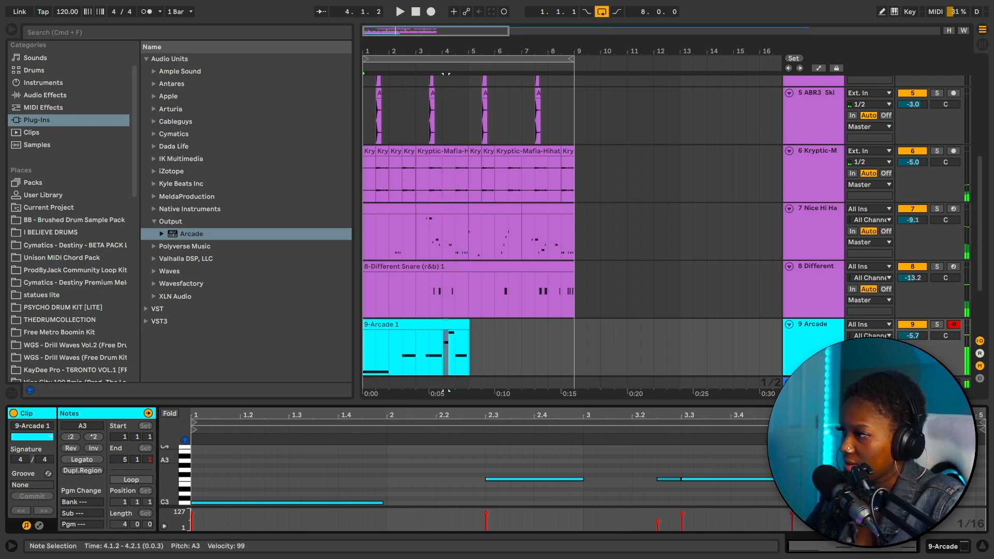
click(399, 11)
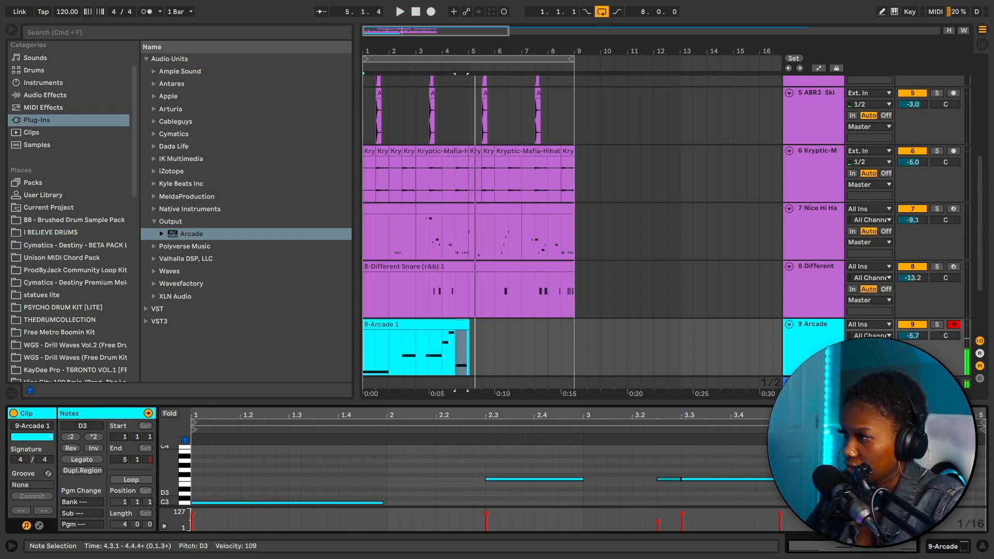
click(400, 12)
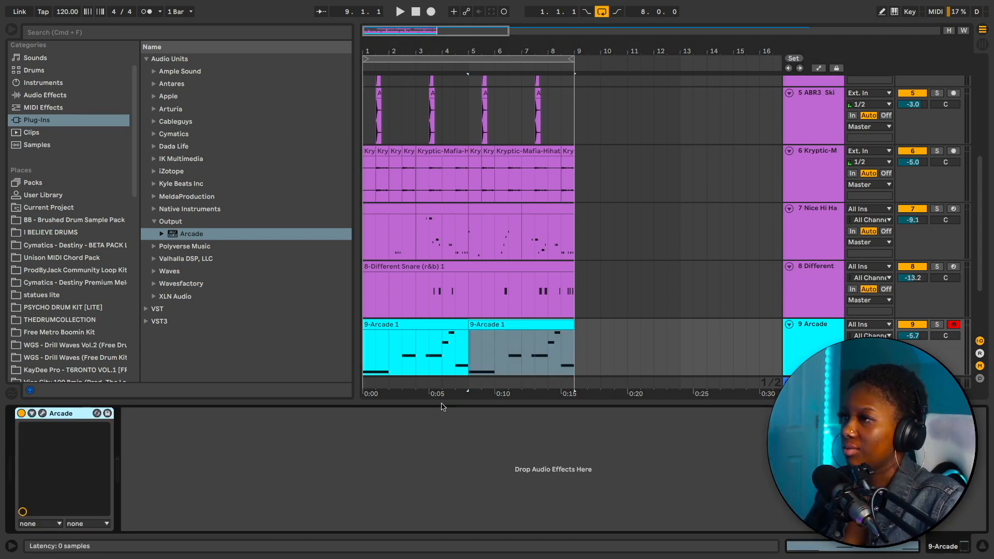
mouse_move(603, 377)
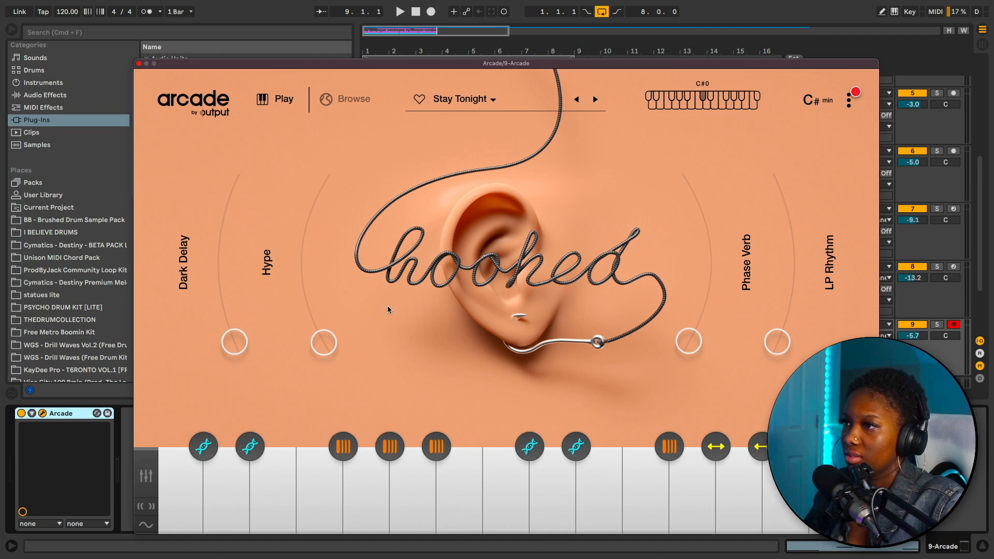
mouse_move(717, 318)
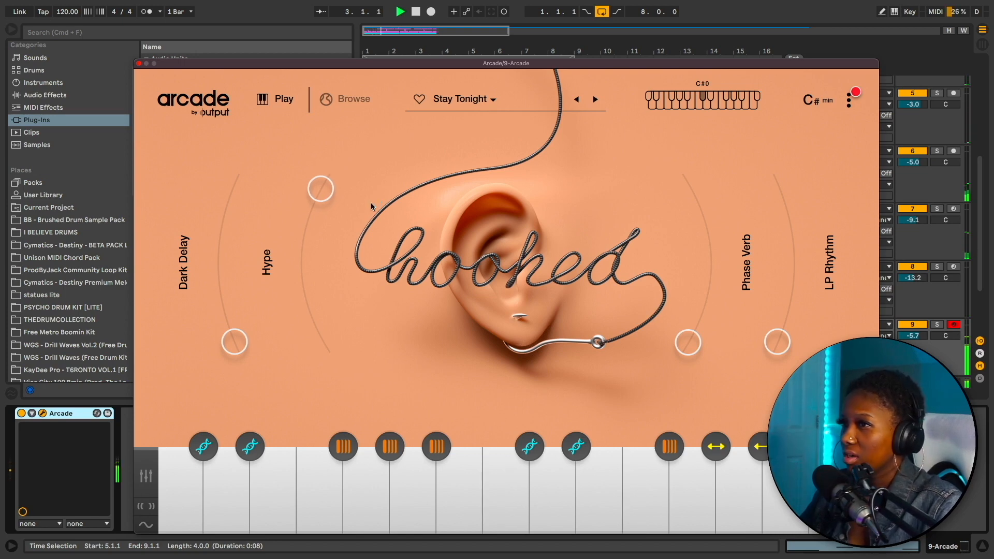
Raise the Hype macro and set the Dark Delay amount on the Stay Tonight kit.
drag(320, 188, 304, 235)
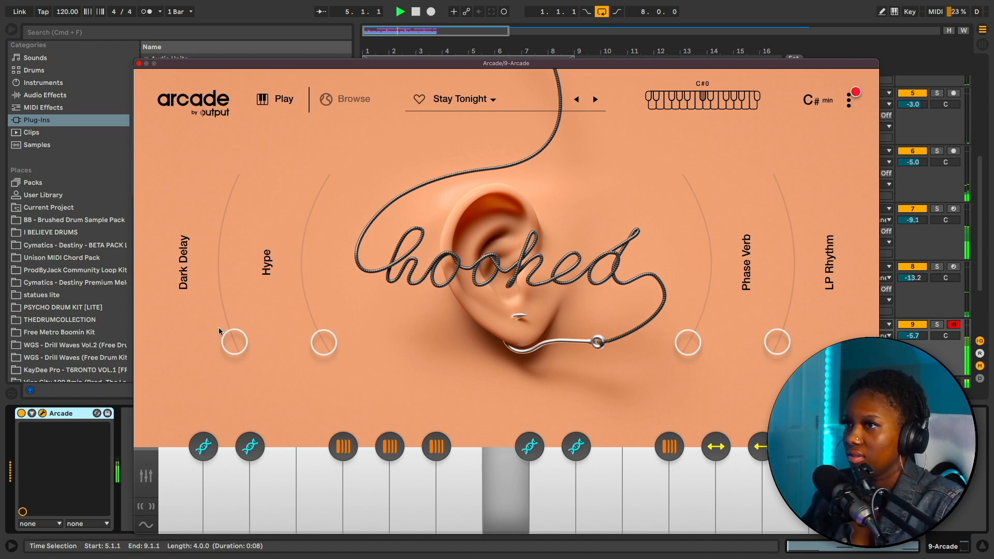
drag(233, 343, 233, 184)
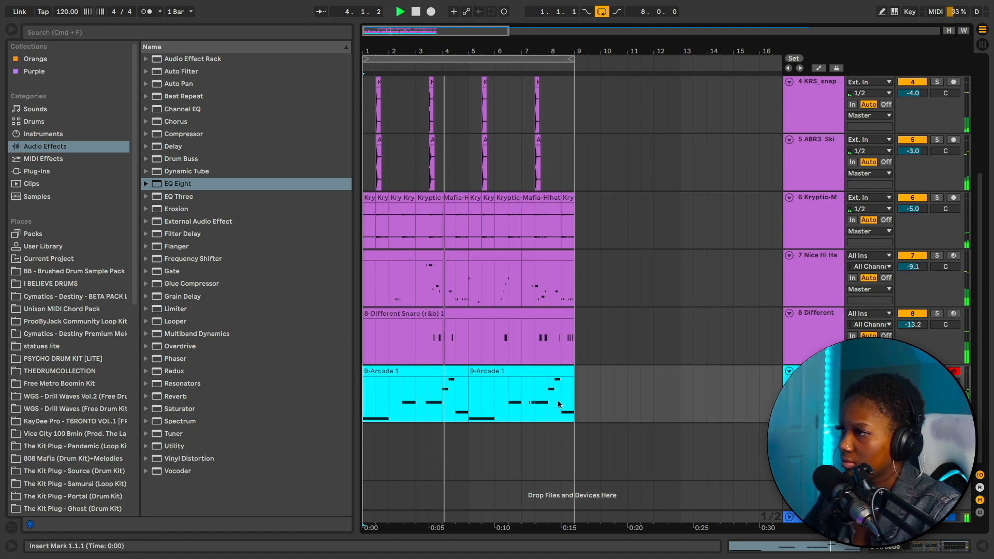
Freeze the Arcade track to rendered audio, confirming the 'This action will stop audio' dialog.
right_click(433, 404)
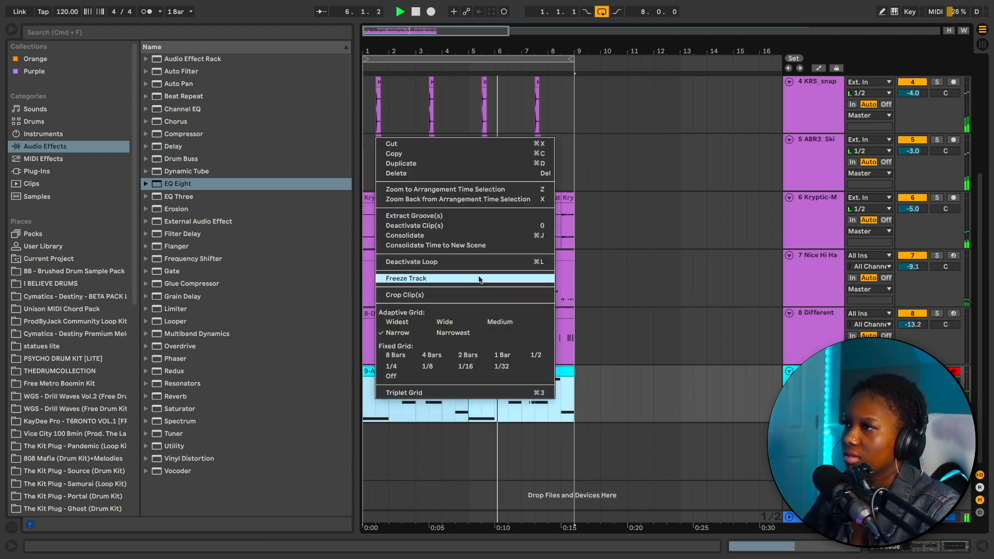
click(405, 277)
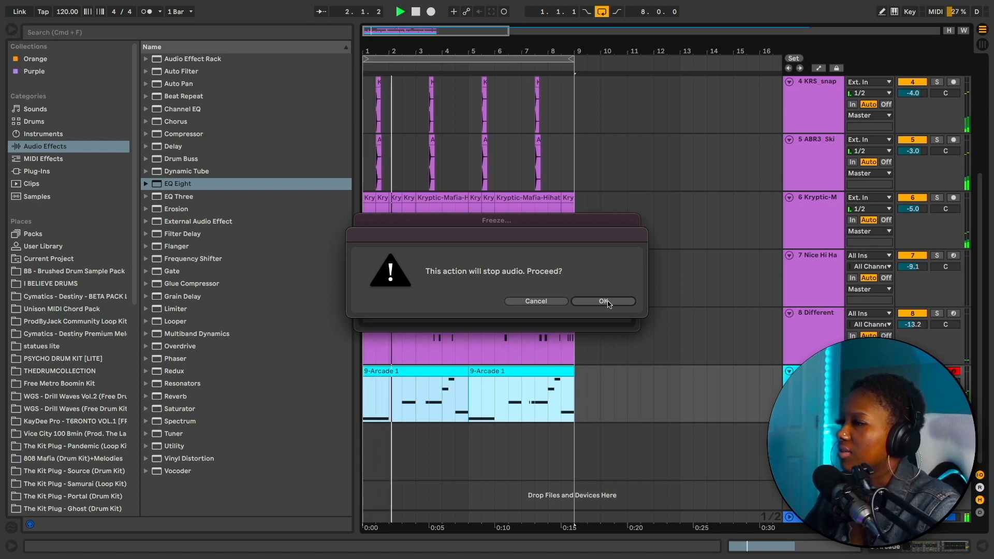
click(603, 301)
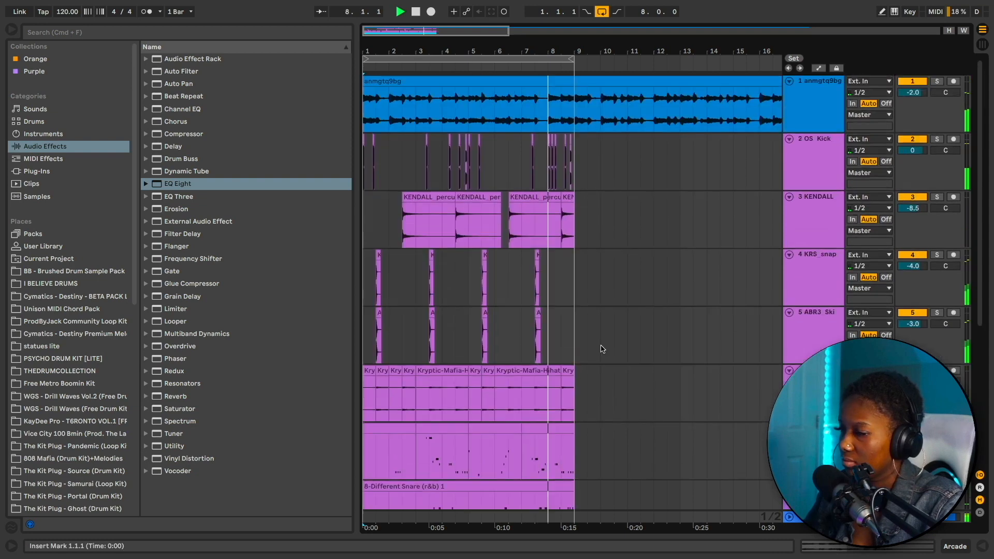
scroll(down, 3)
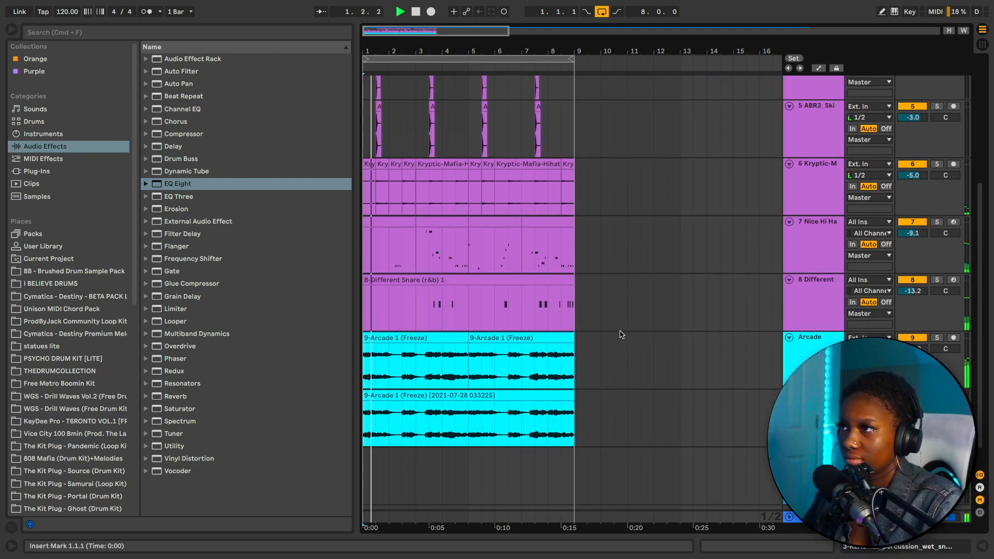
Insert a new MIDI track and preview the Clean Reese Bass (r&b) sample for it.
right_click(815, 156)
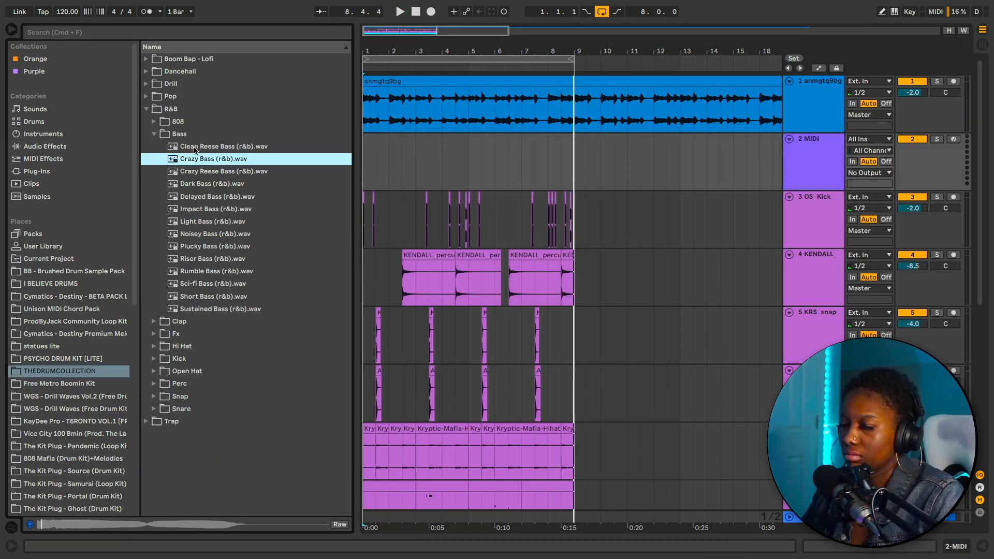
click(223, 146)
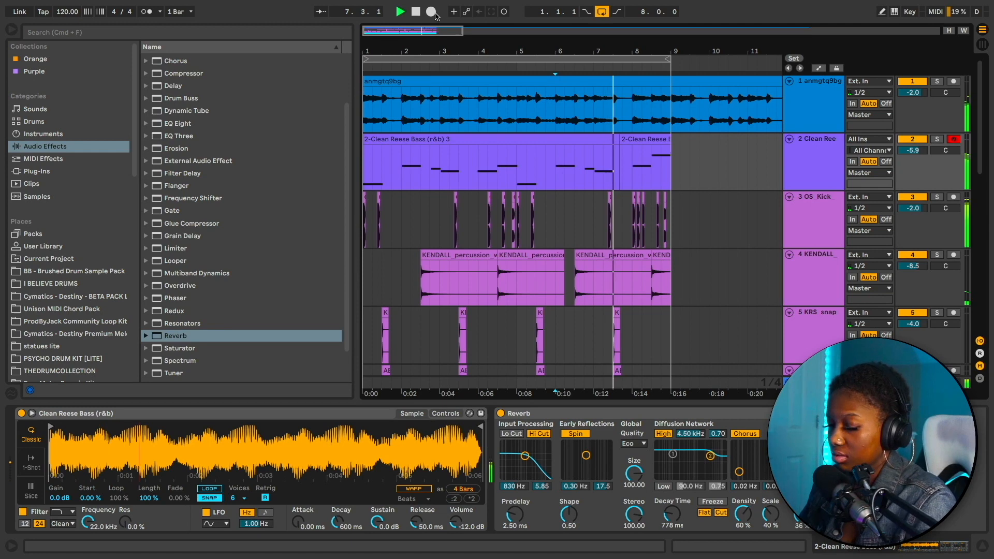
click(430, 11)
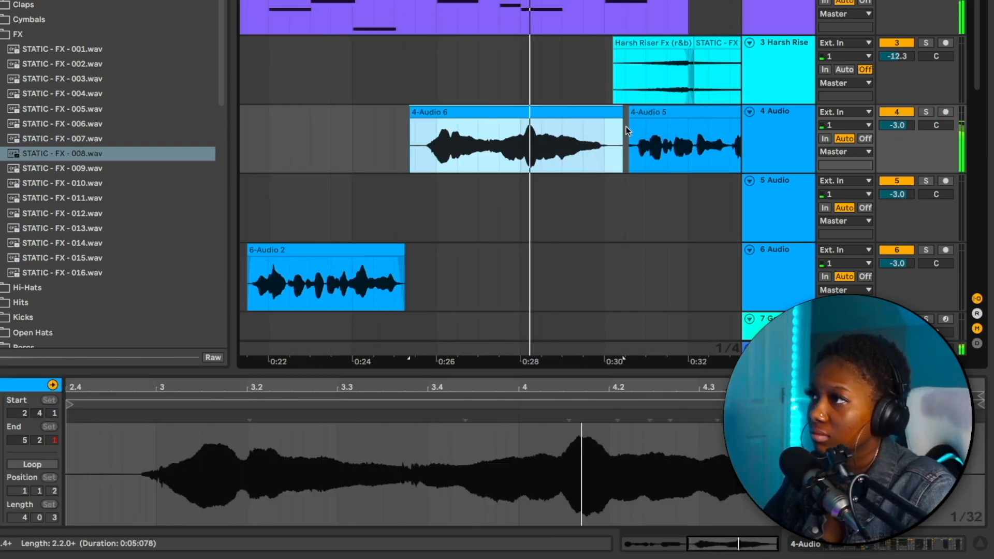
Select the 4-Audio 6 vocal take for cutting and arranging between bars 22 and 30.
click(514, 143)
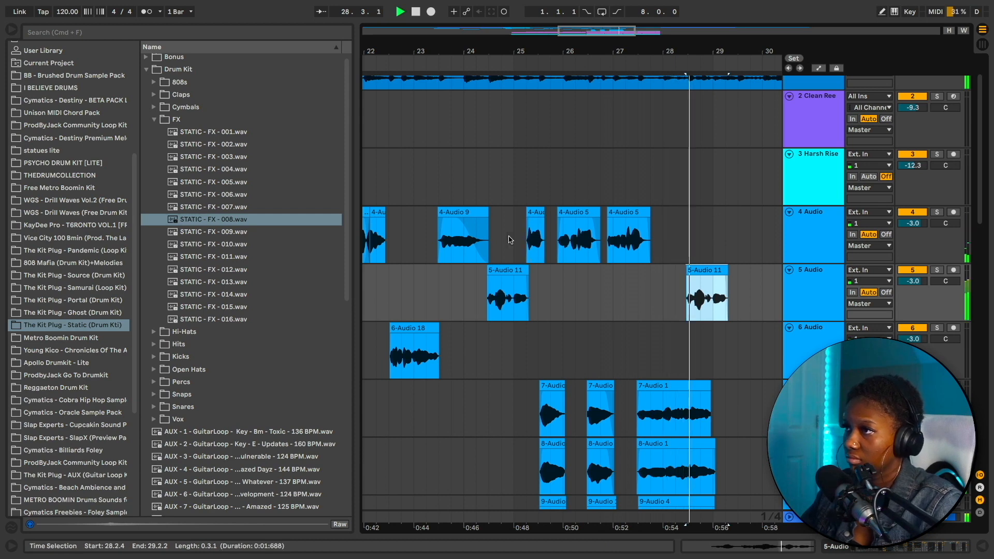
key(cmd+v)
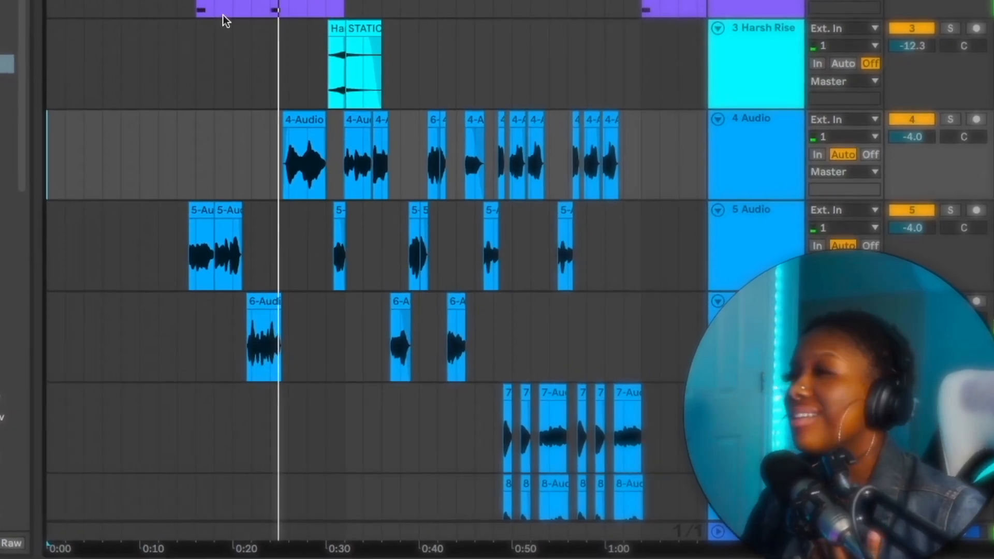
scroll(down, 3)
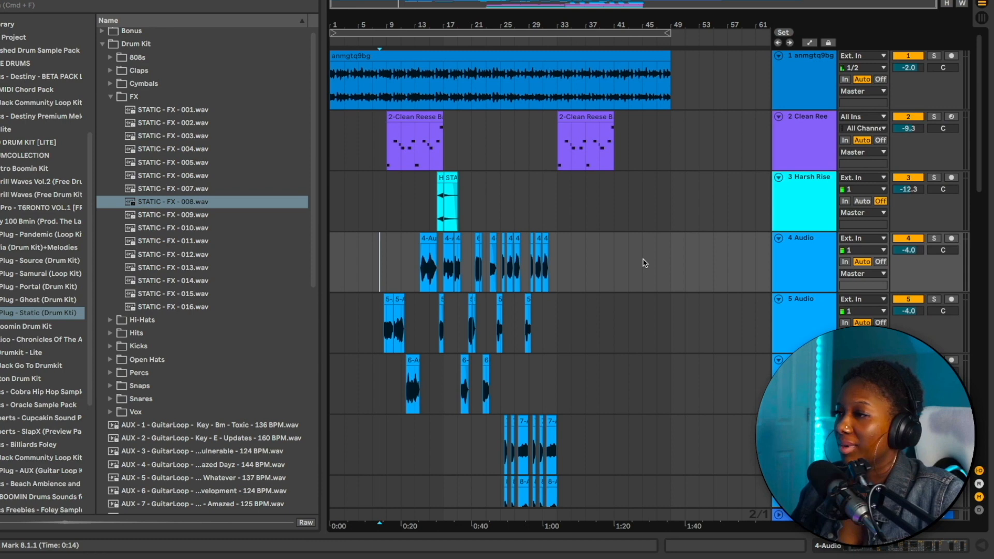
scroll(down, 3)
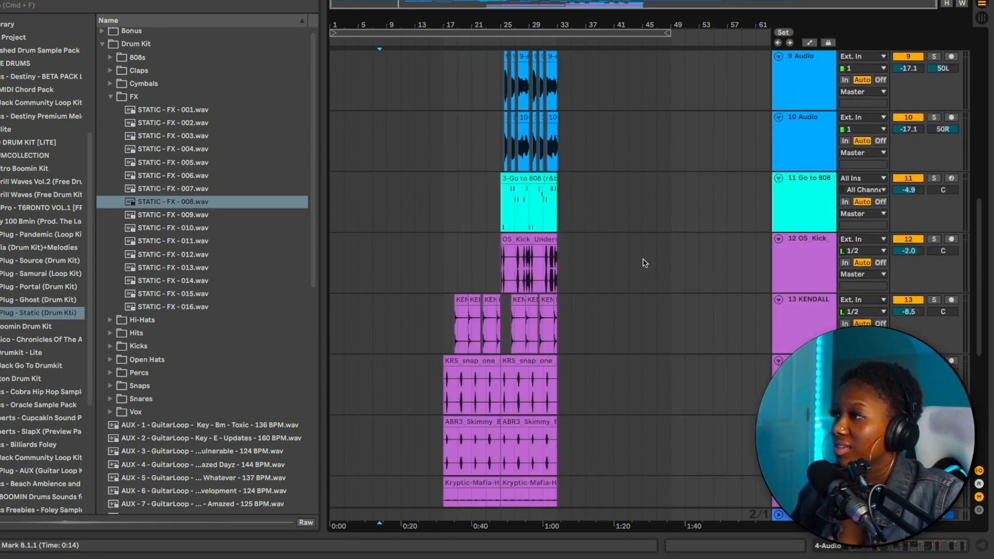